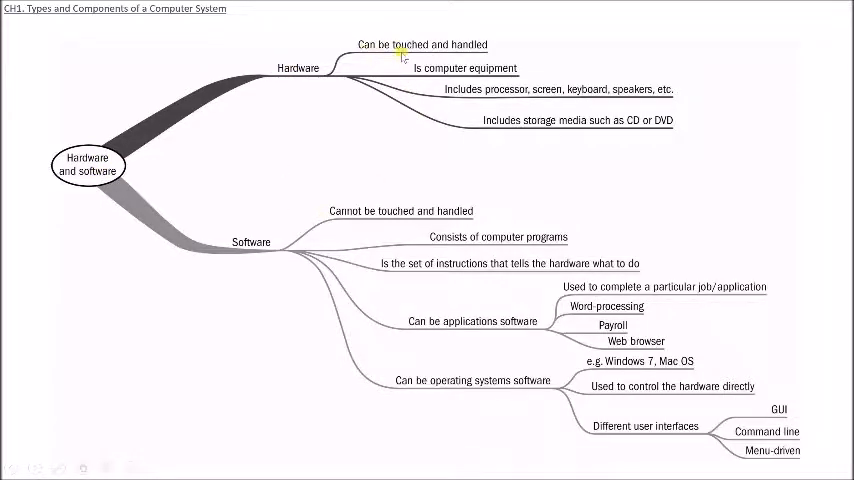
mouse_move(640, 104)
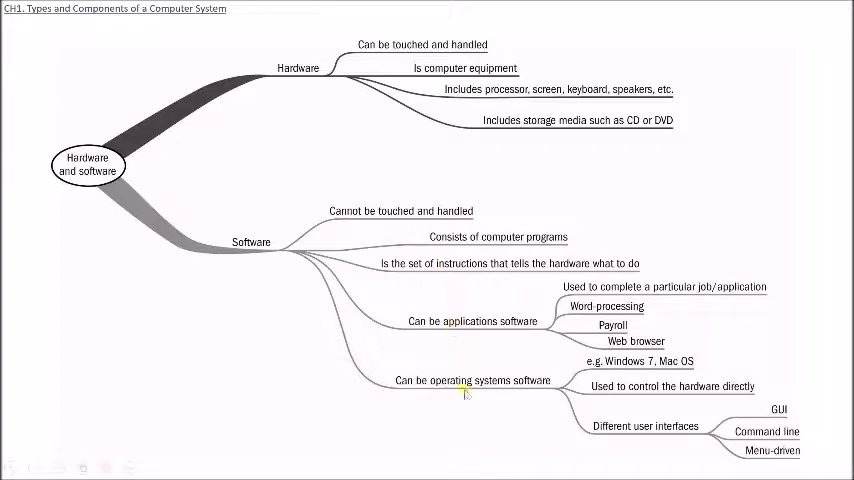
mouse_move(548, 206)
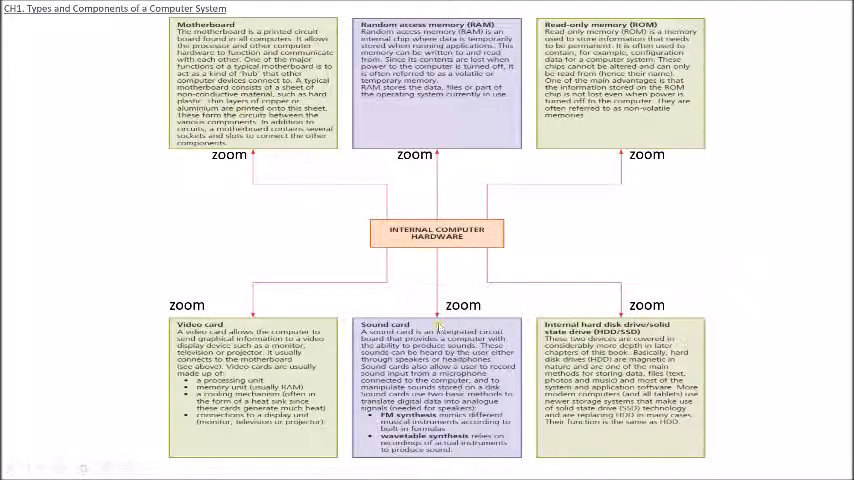
mouse_move(256, 186)
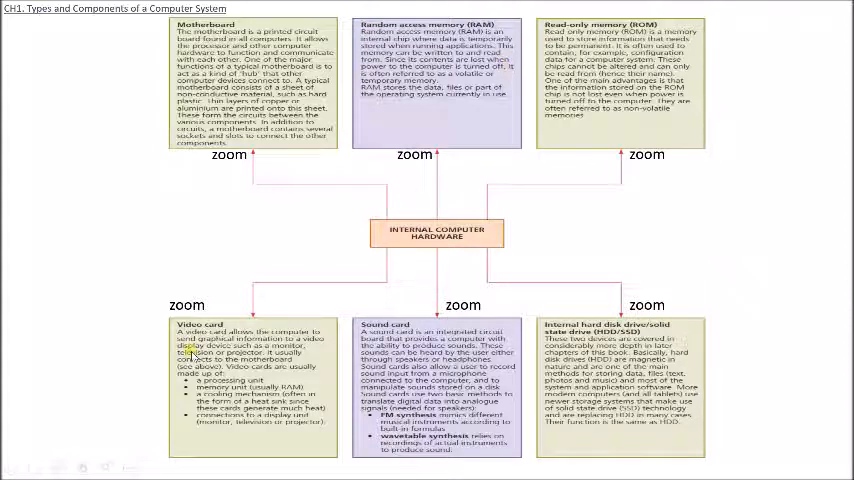
mouse_move(580, 340)
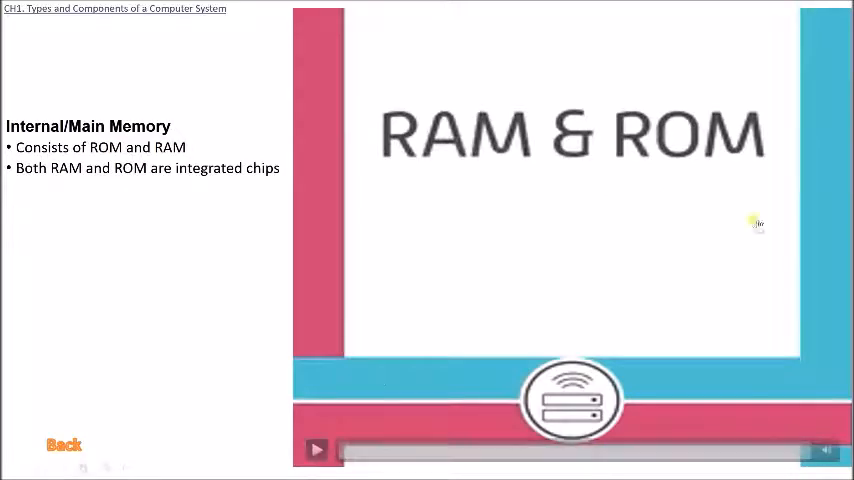
mouse_move(668, 166)
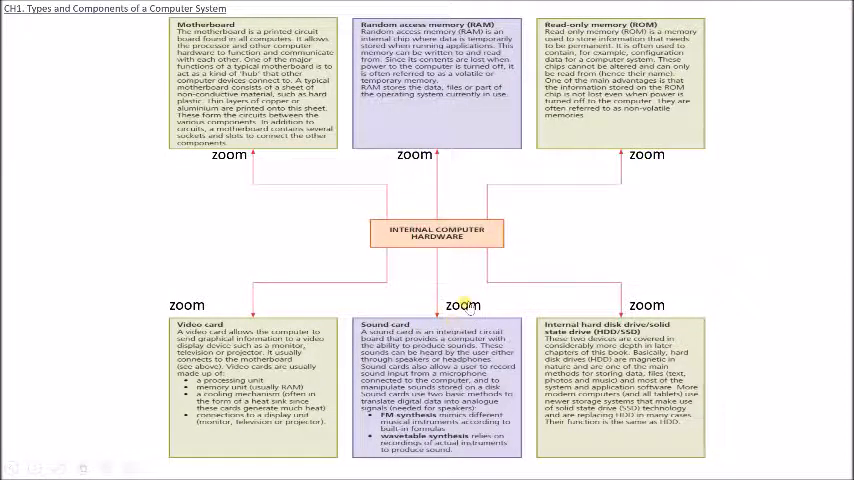
mouse_move(592, 280)
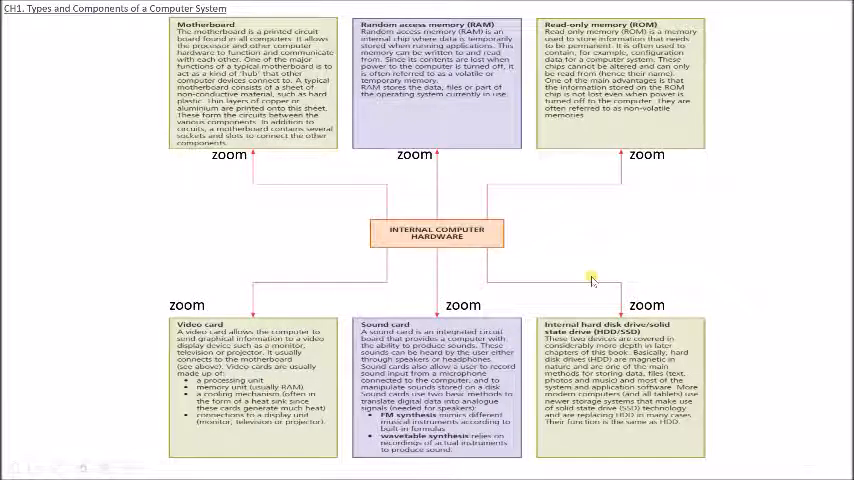